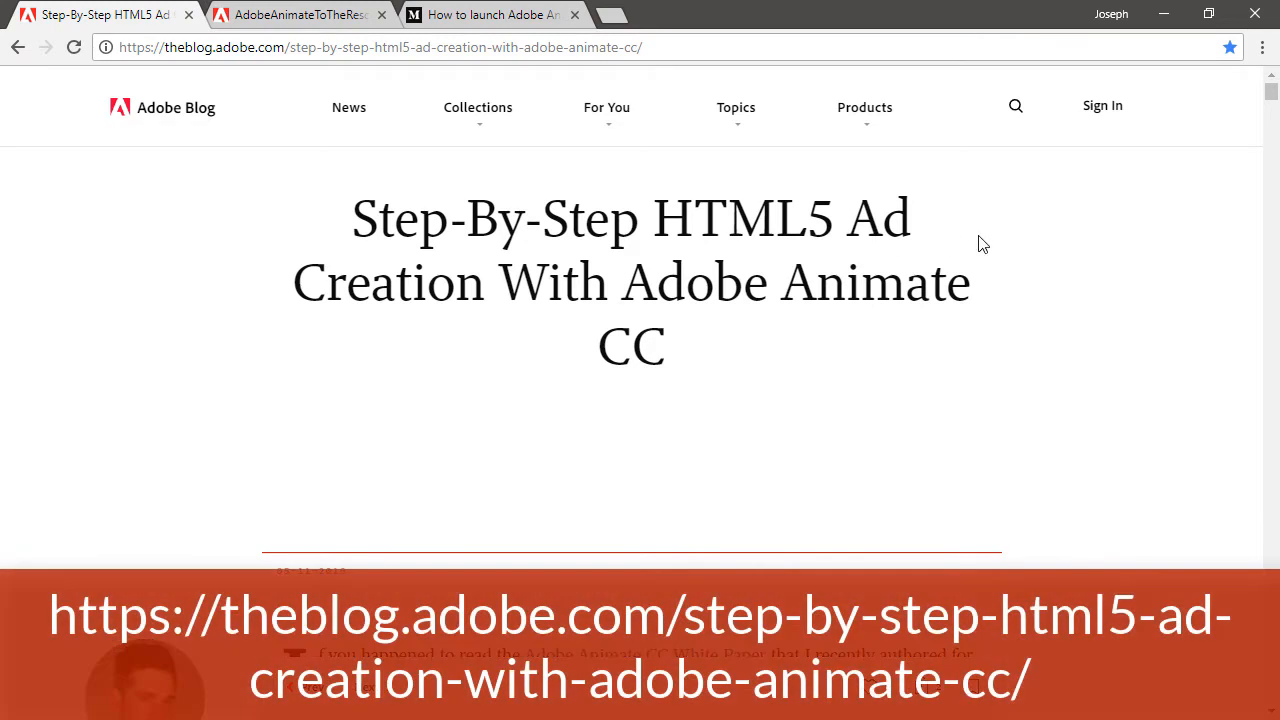
mouse_move(1020, 245)
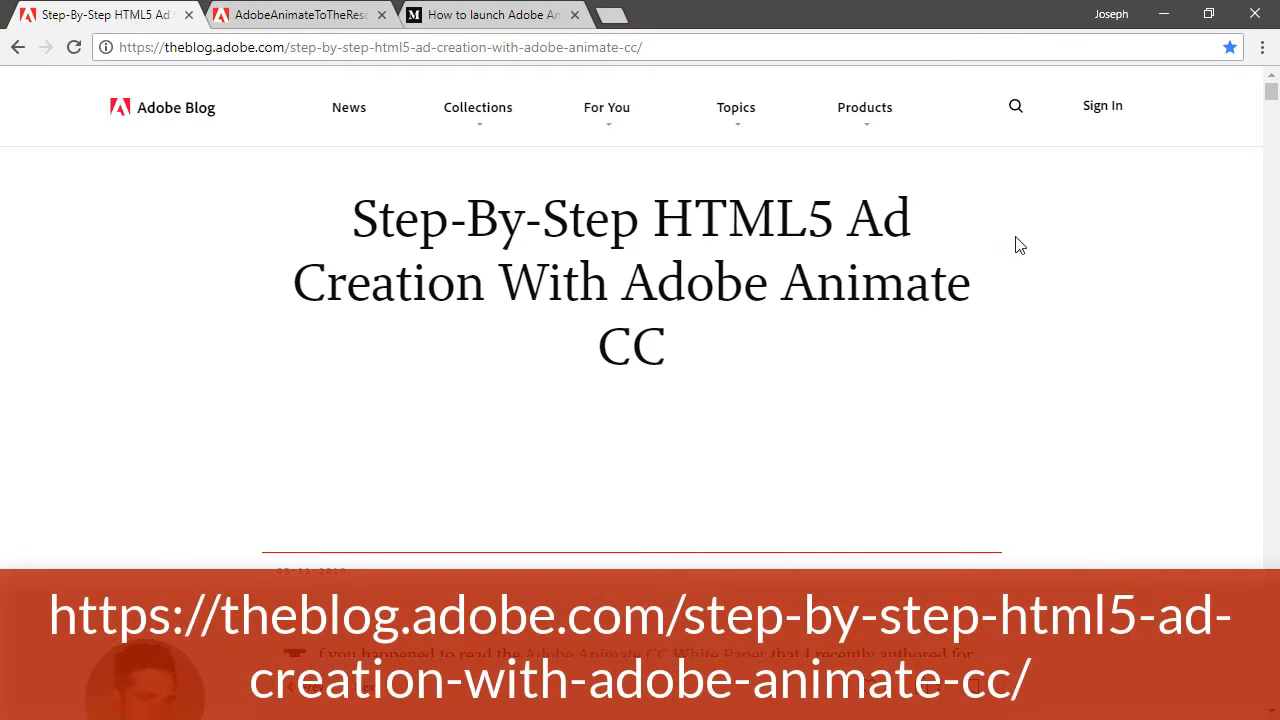
mouse_move(1153, 218)
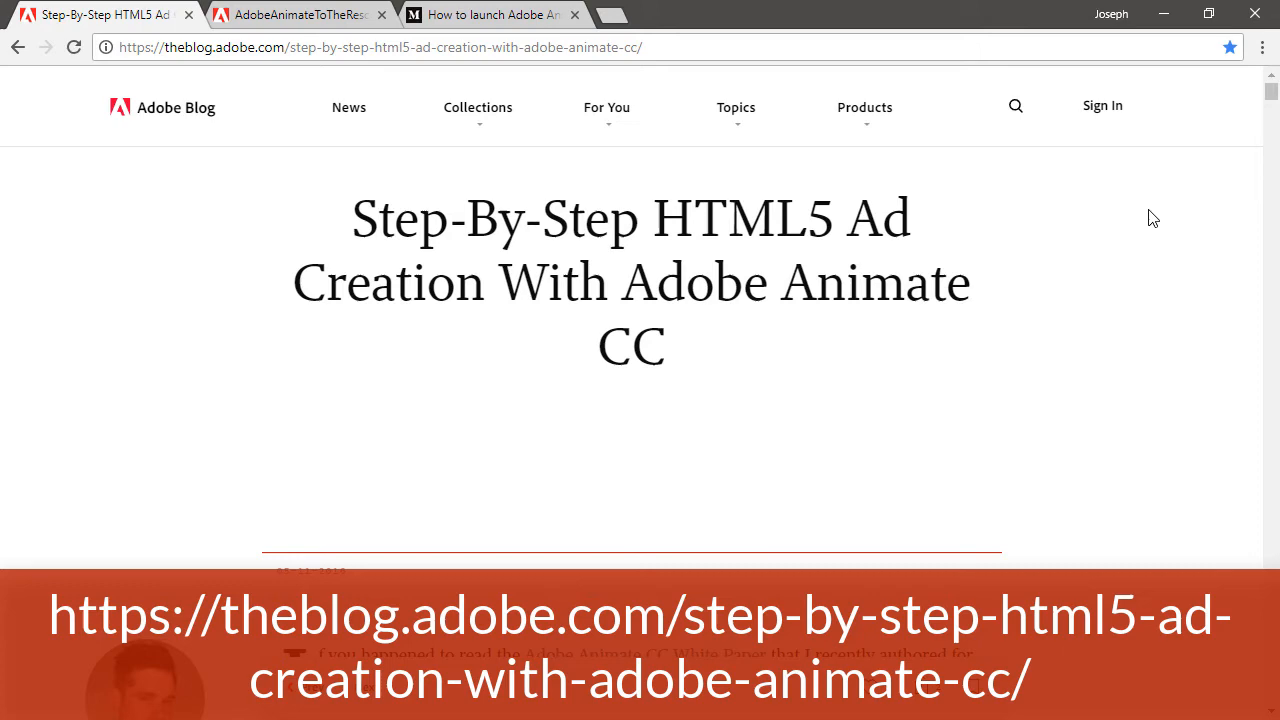
- Scroll the Adobe Blog HTML5 ad article past its intro to the Animate promo image
scroll(down, 3)
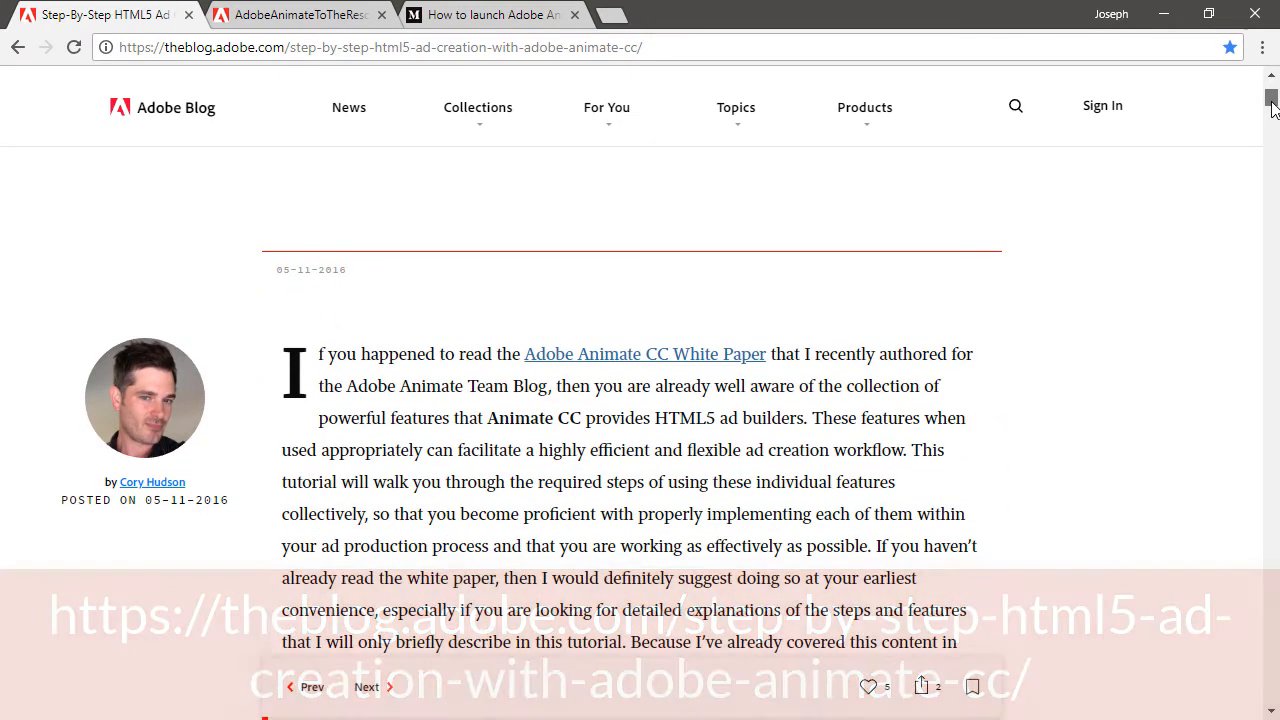
scroll(down, 3)
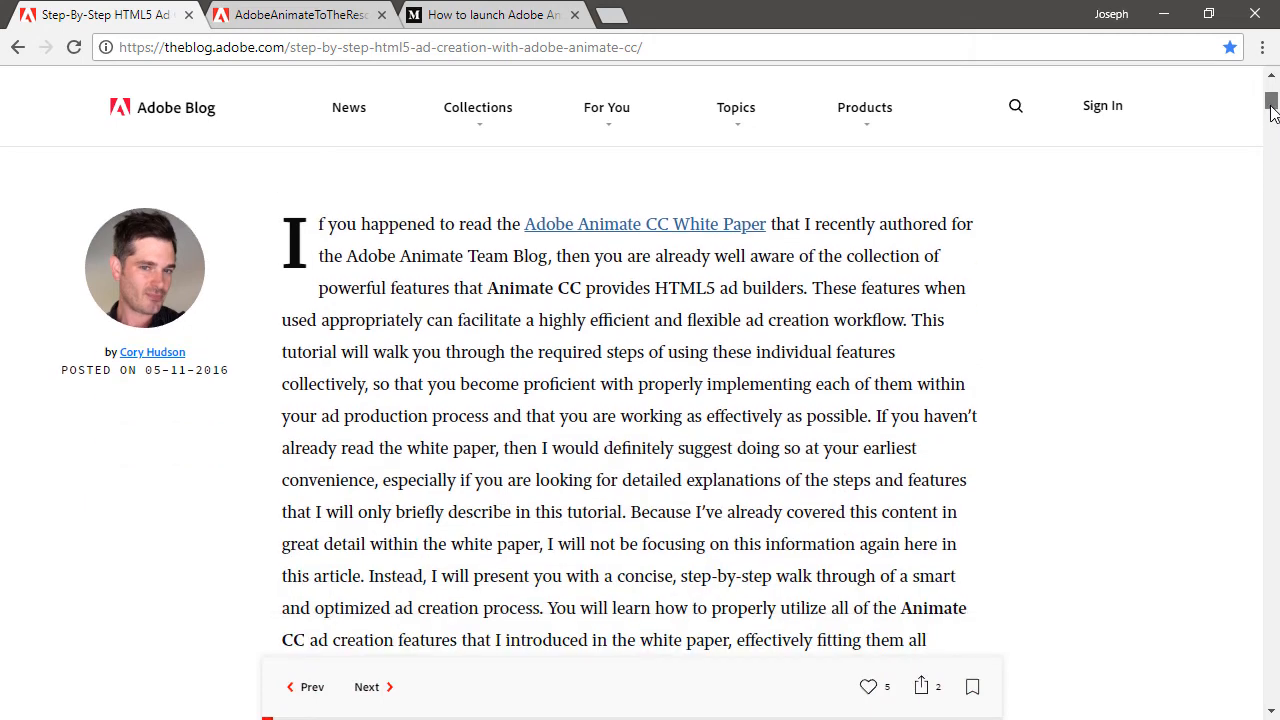
scroll(down, 3)
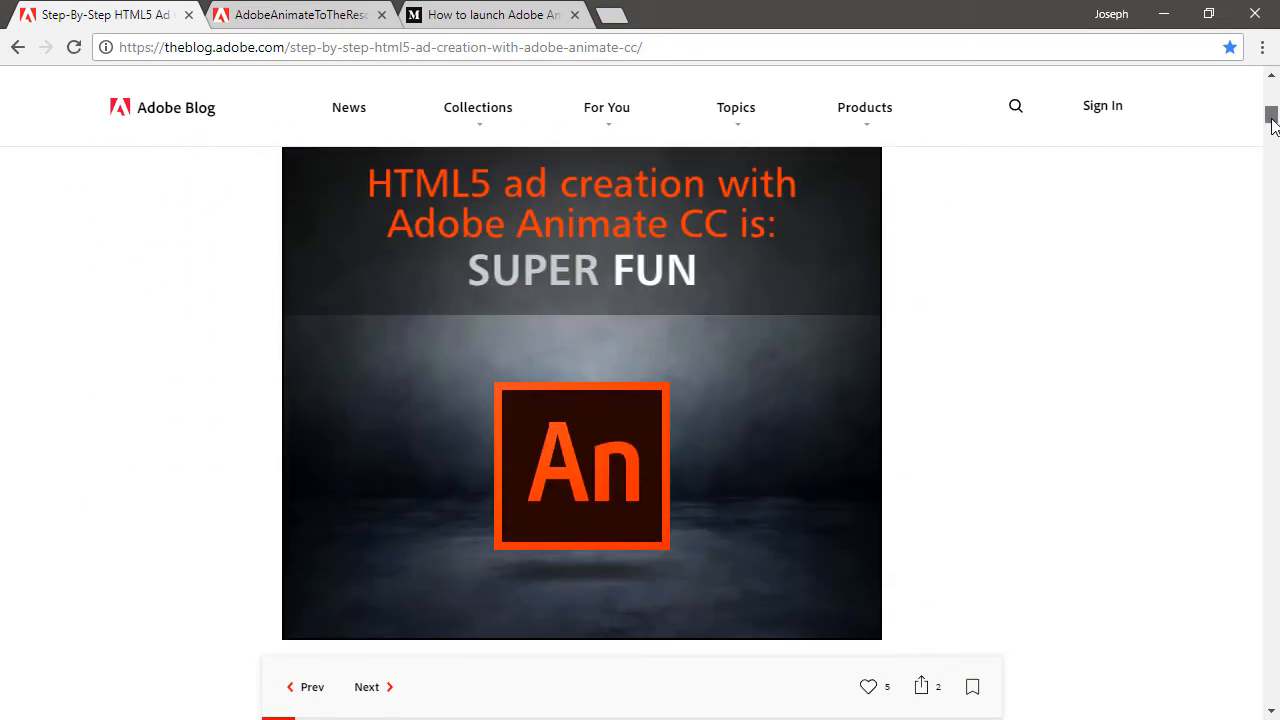
mouse_move(1176, 344)
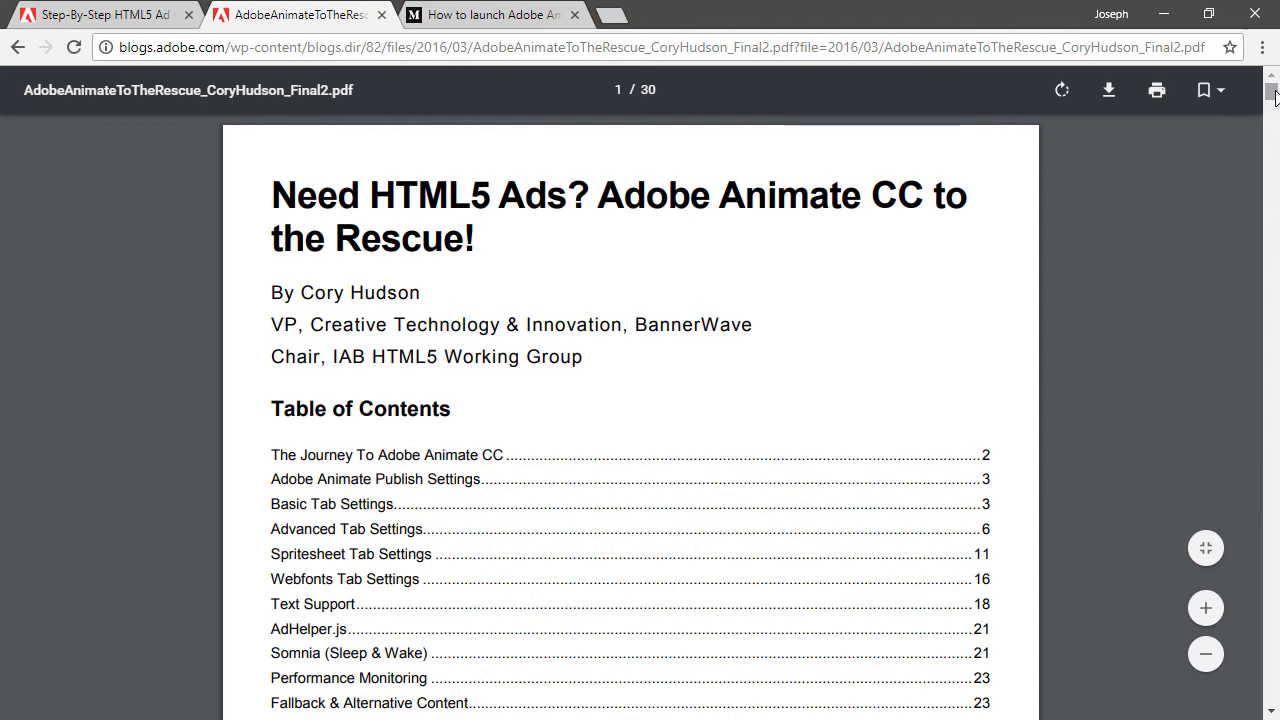
- Read the Adobe Animate white paper PDF to page 2, then return to the blog article tab
scroll(down, 3)
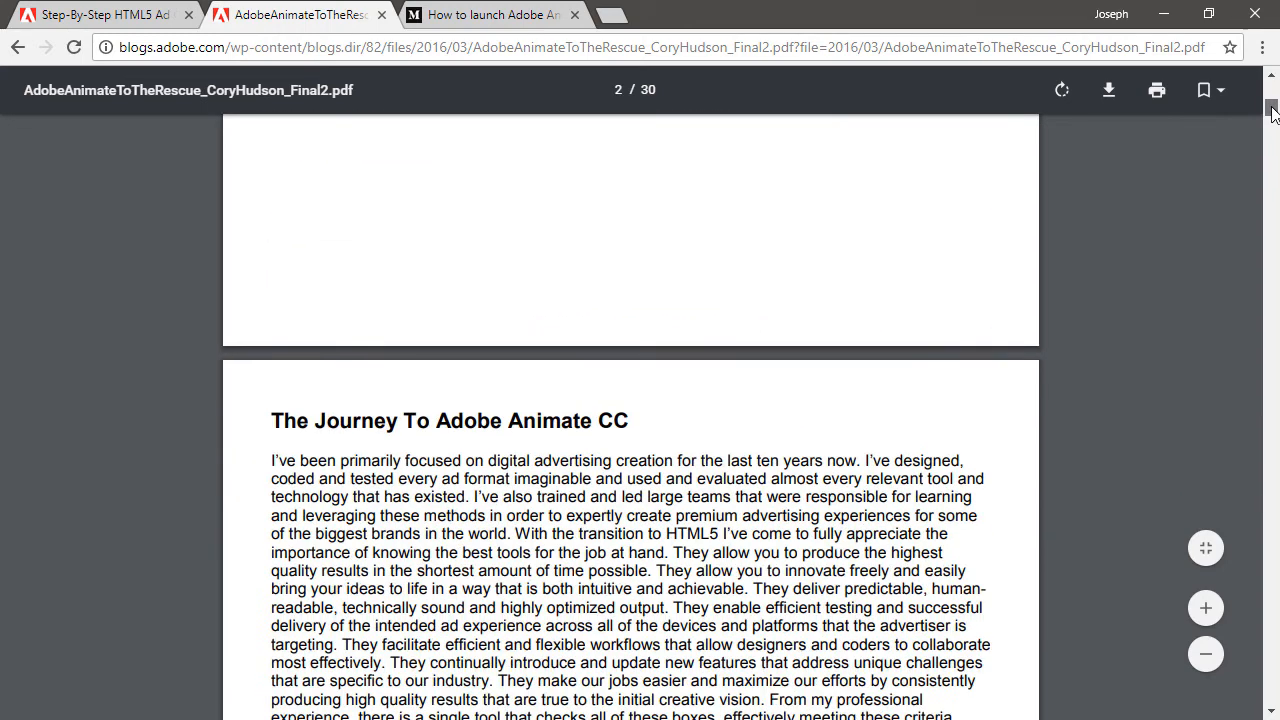
scroll(down, 3)
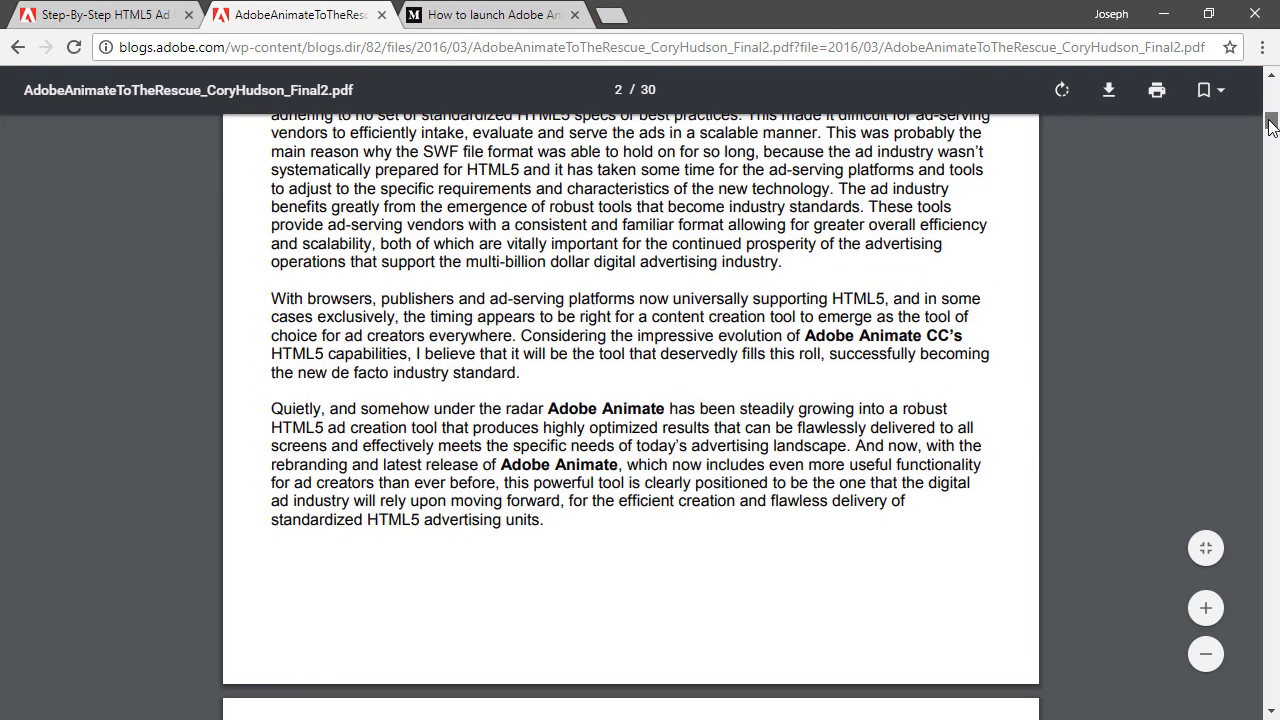
scroll(down, 3)
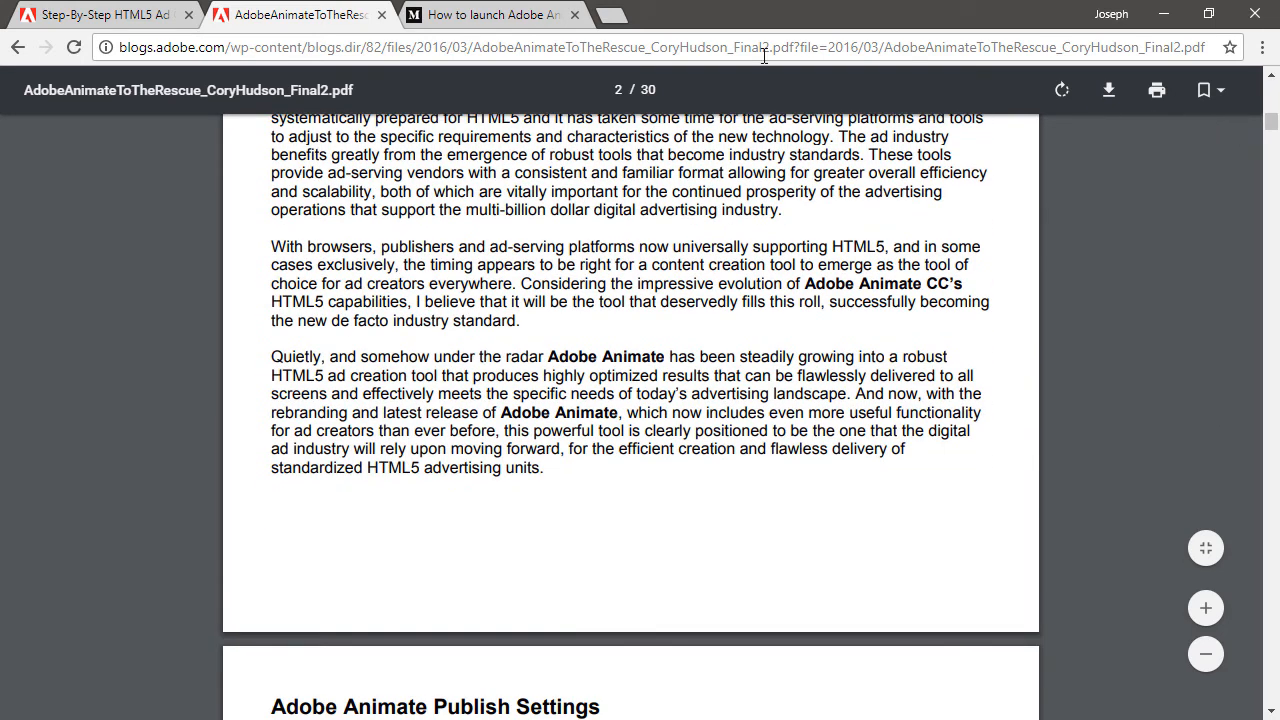
click(100, 14)
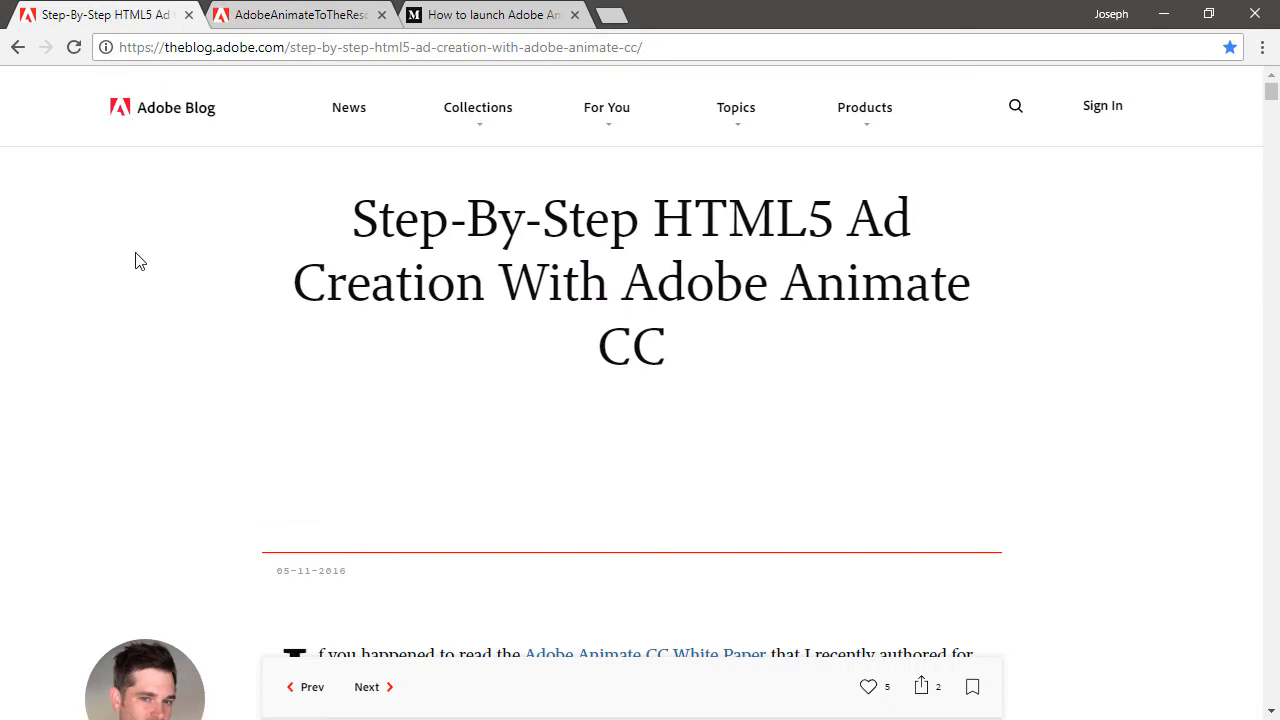
mouse_move(157, 335)
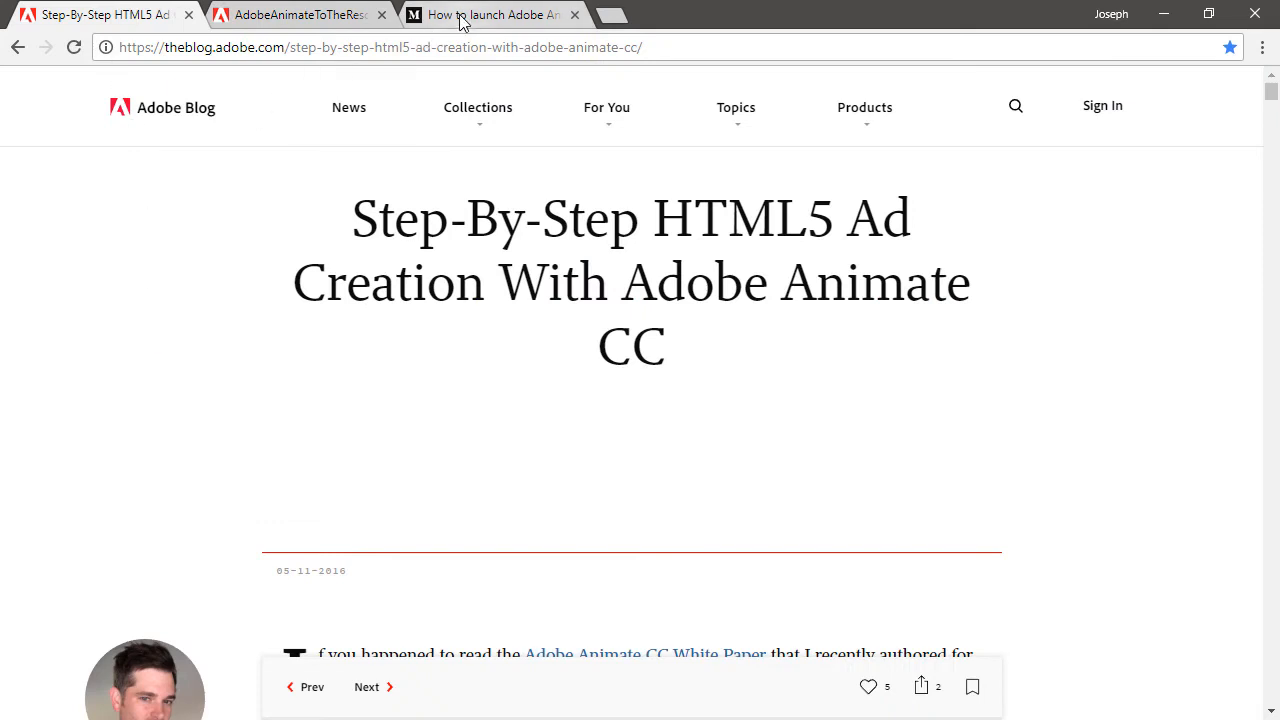
- Switch to the Medium DoubleClick article and scroll down to its Update 2018.01.11 section
click(490, 14)
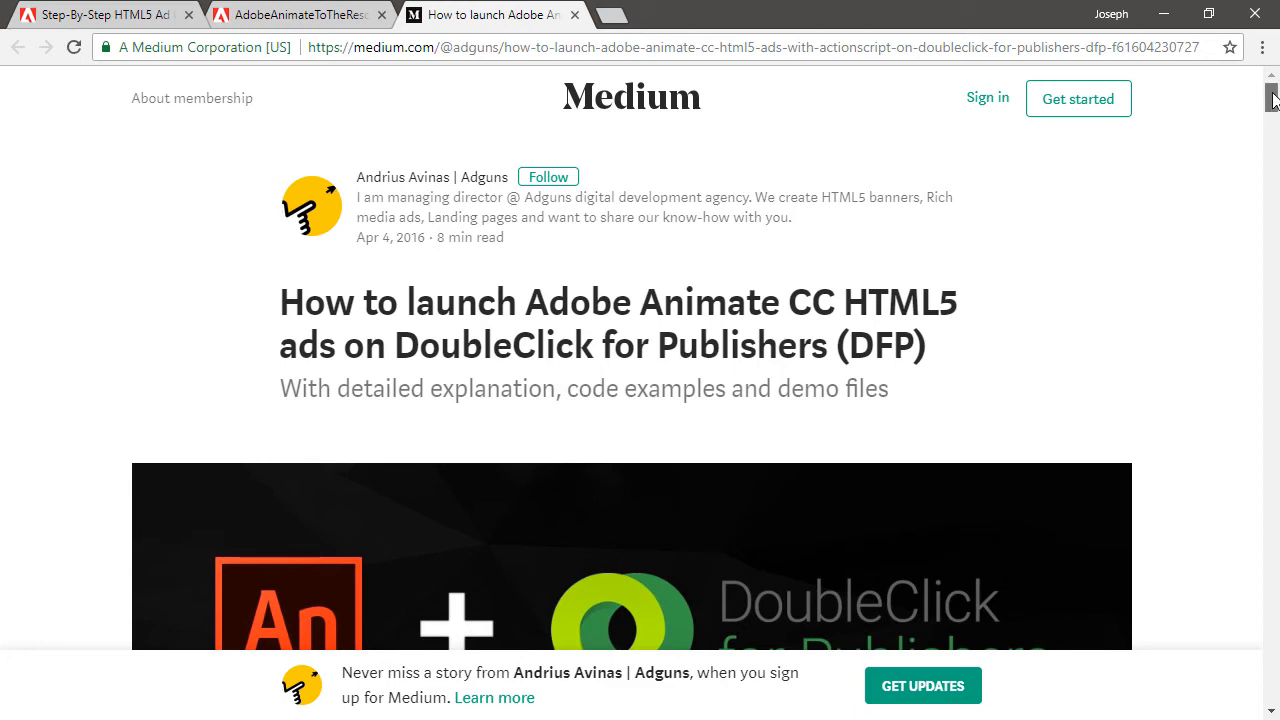
scroll(down, 3)
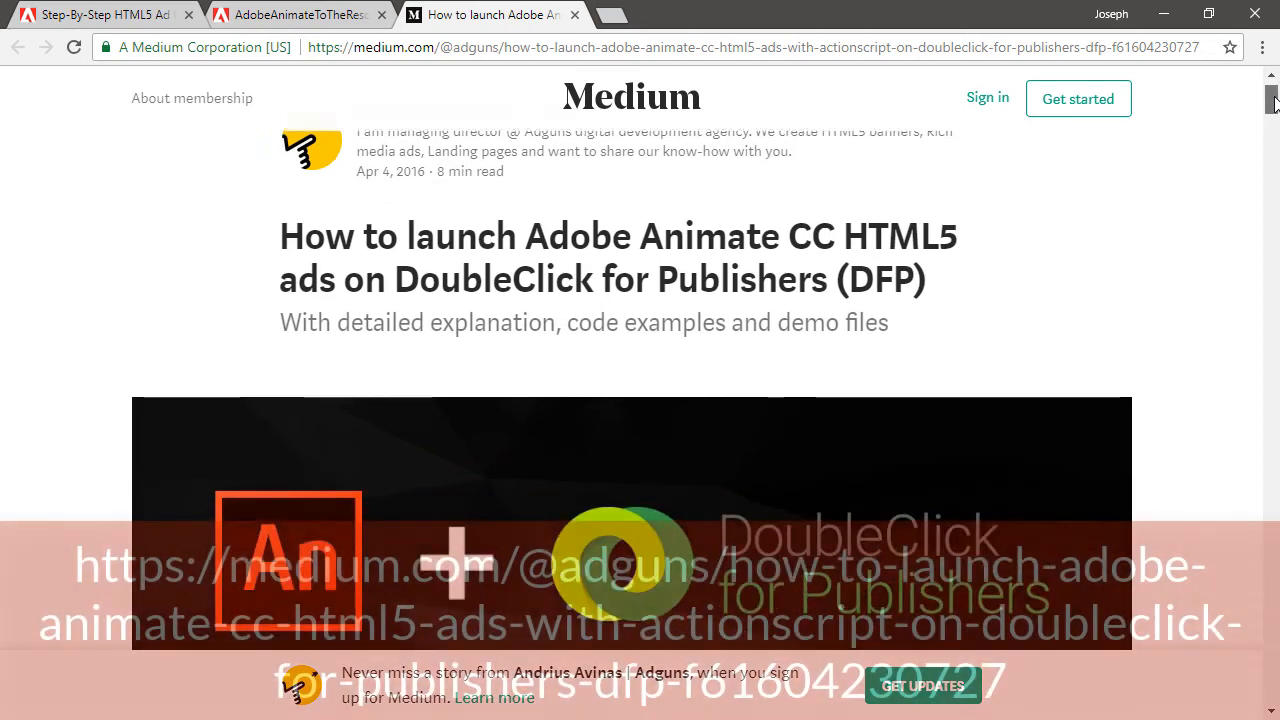
scroll(down, 3)
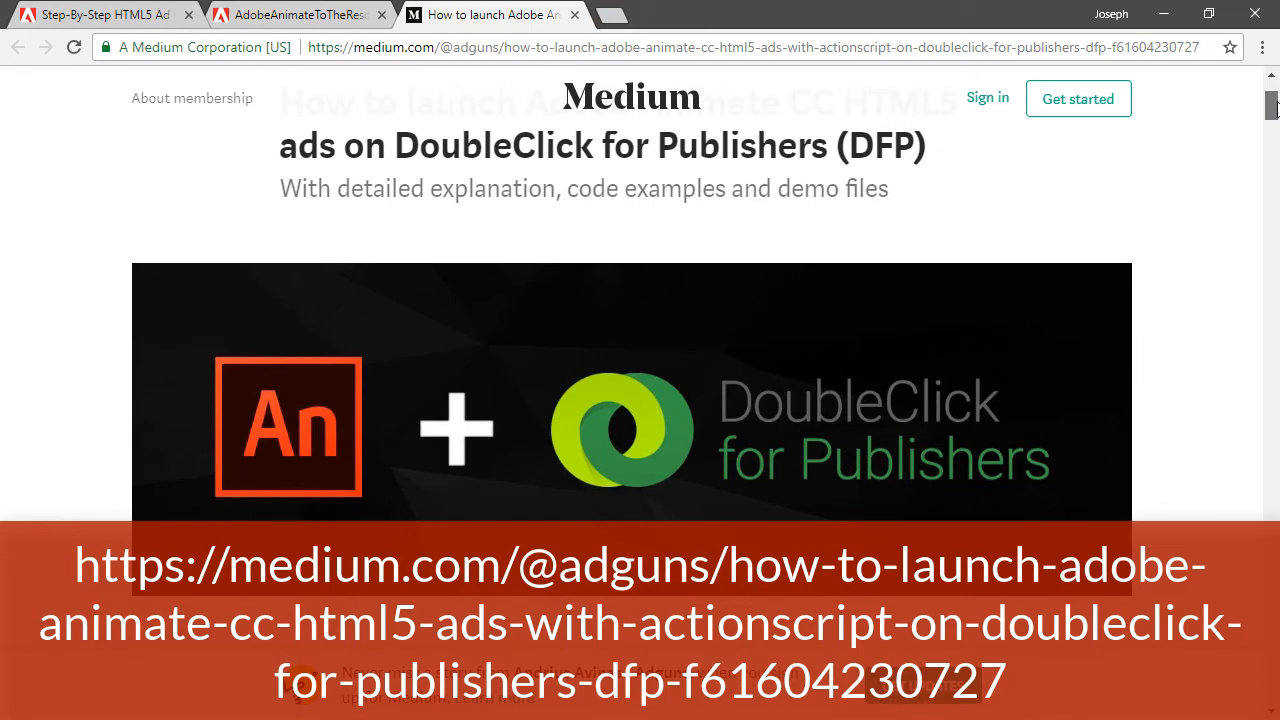
scroll(down, 3)
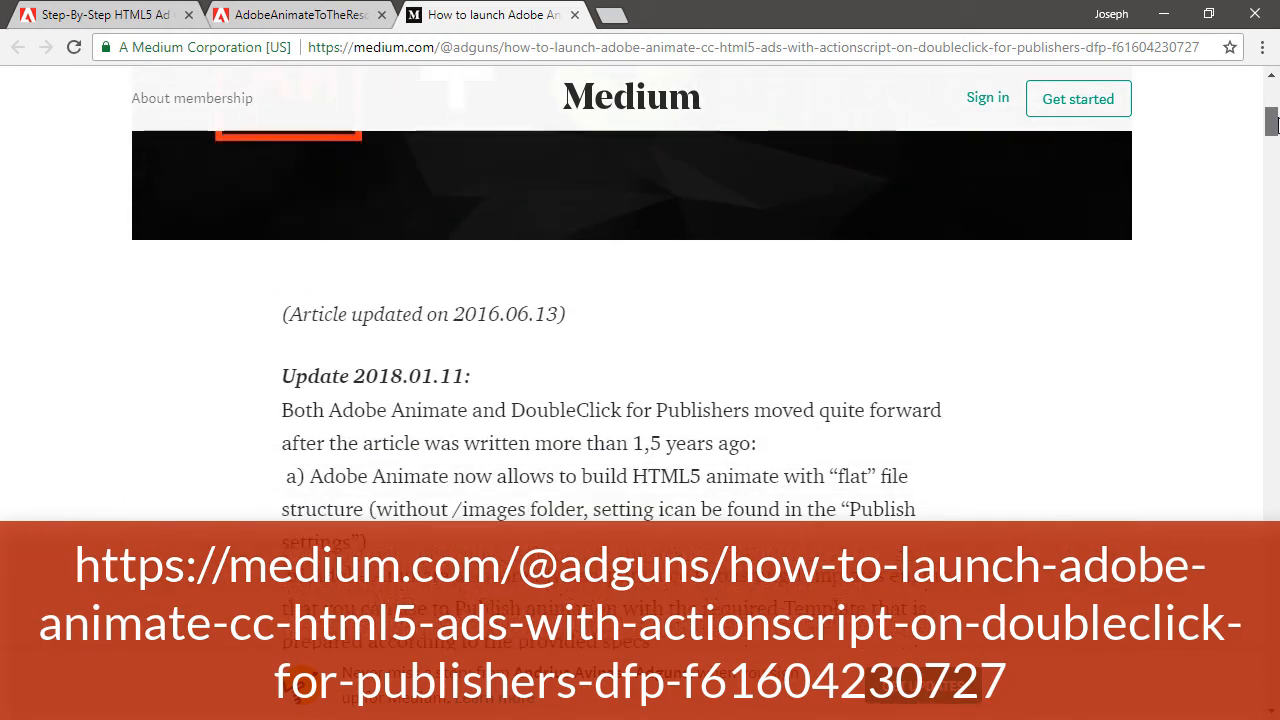
scroll(down, 3)
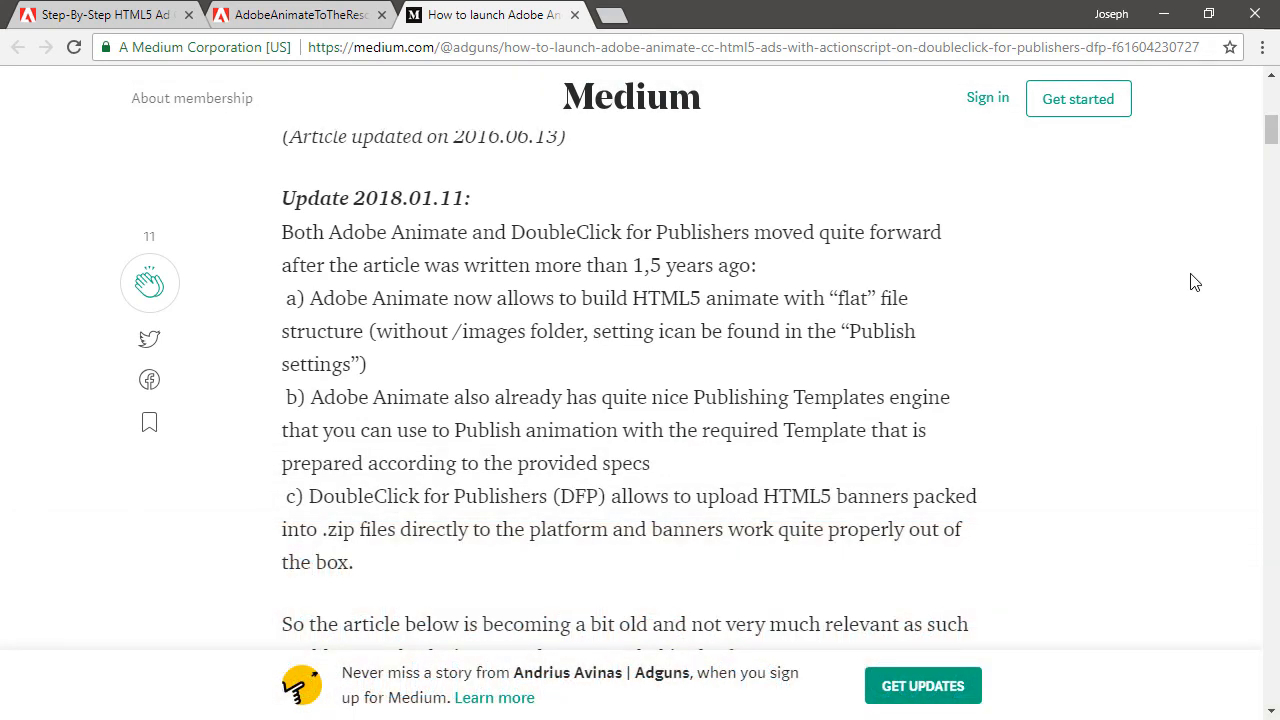
double_click(363, 198)
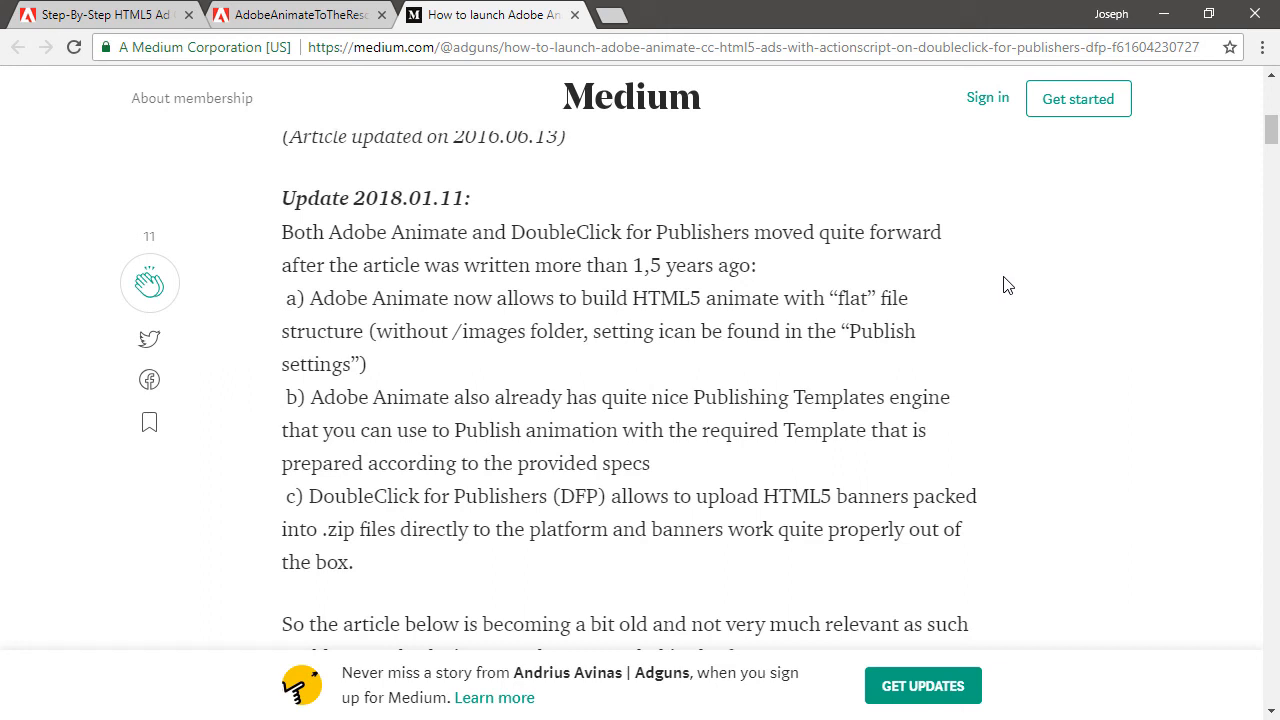
mouse_move(1015, 295)
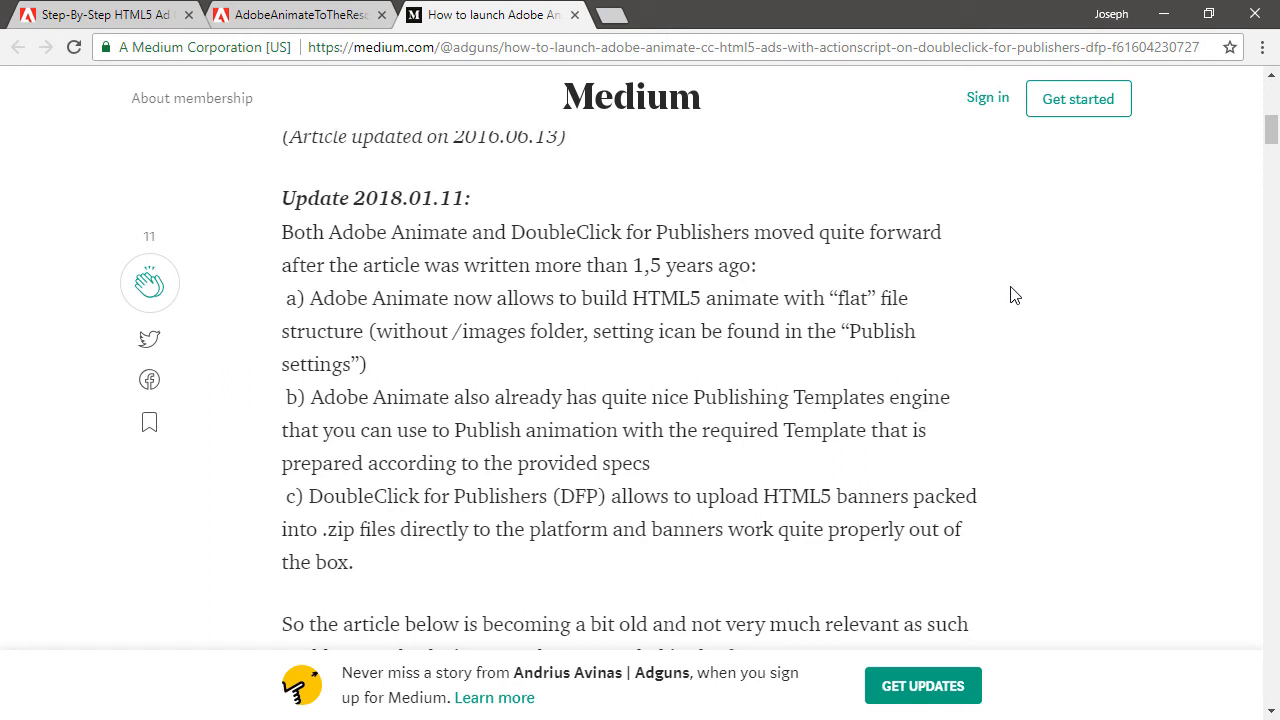